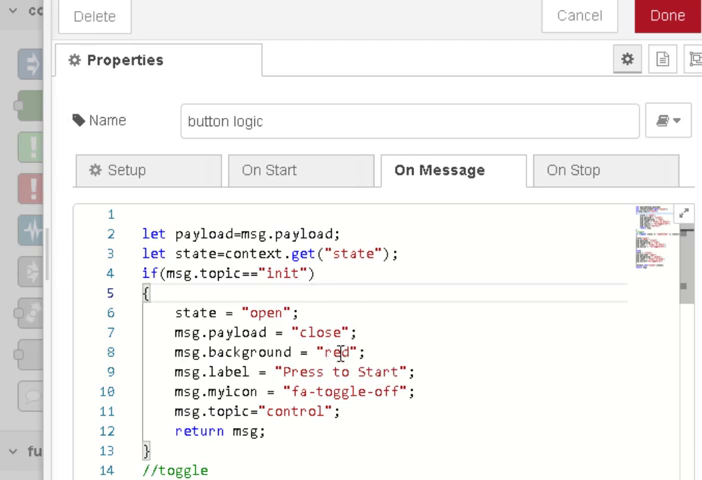
pyautogui.scroll(-3)
pyautogui.write('context.set("state",state);')
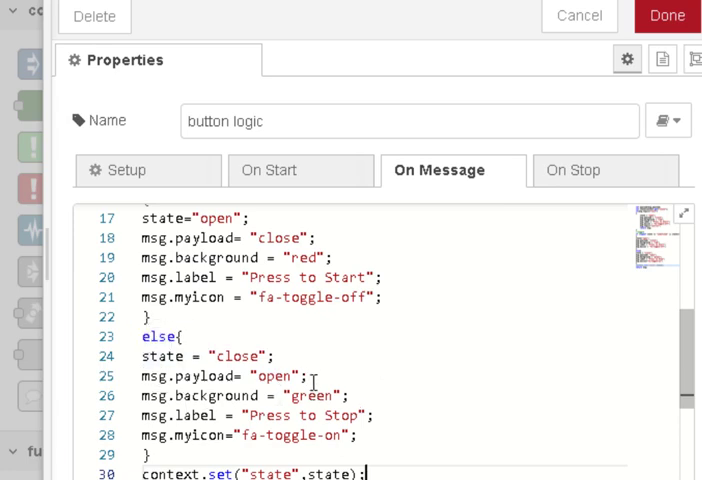